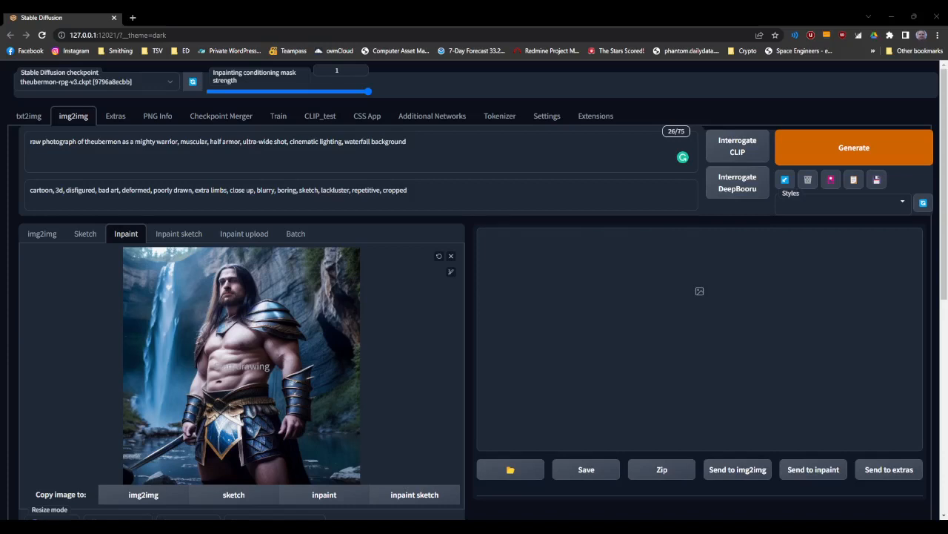
Step: Adjust the brush size and paint a mask over the warrior's face and hair
{"action": "scroll", "scroll_direction": "down", "scroll_amount": 3}
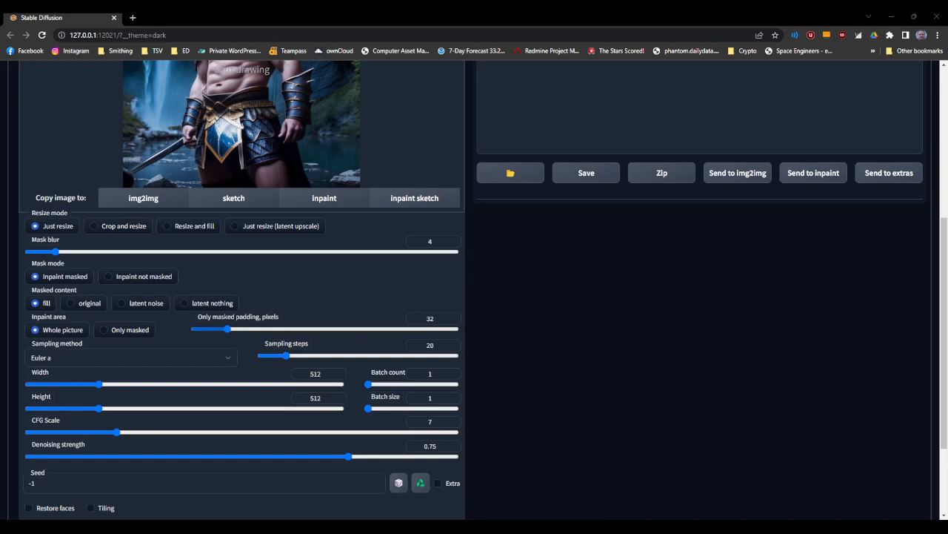
{"action": "scroll", "scroll_direction": "up", "scroll_amount": 3}
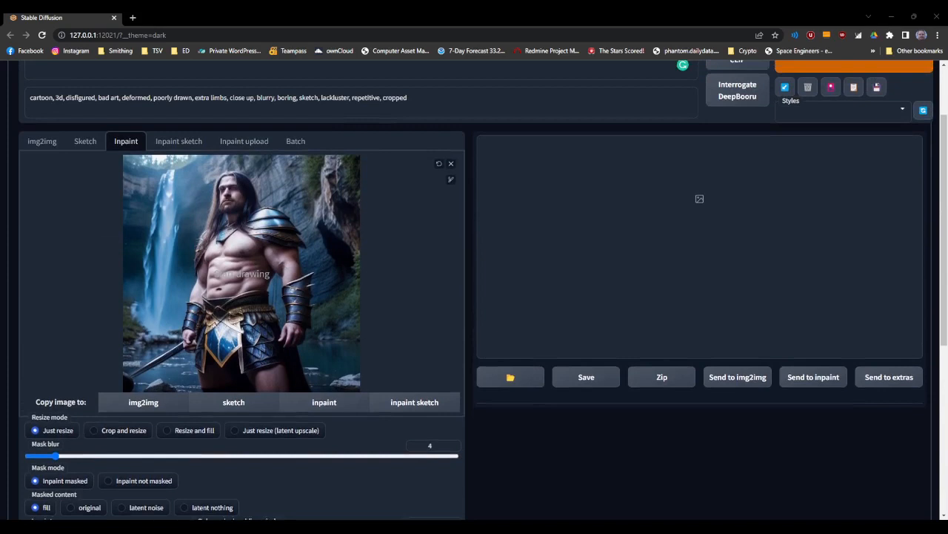
{"action": "scroll", "scroll_direction": "up", "scroll_amount": 3}
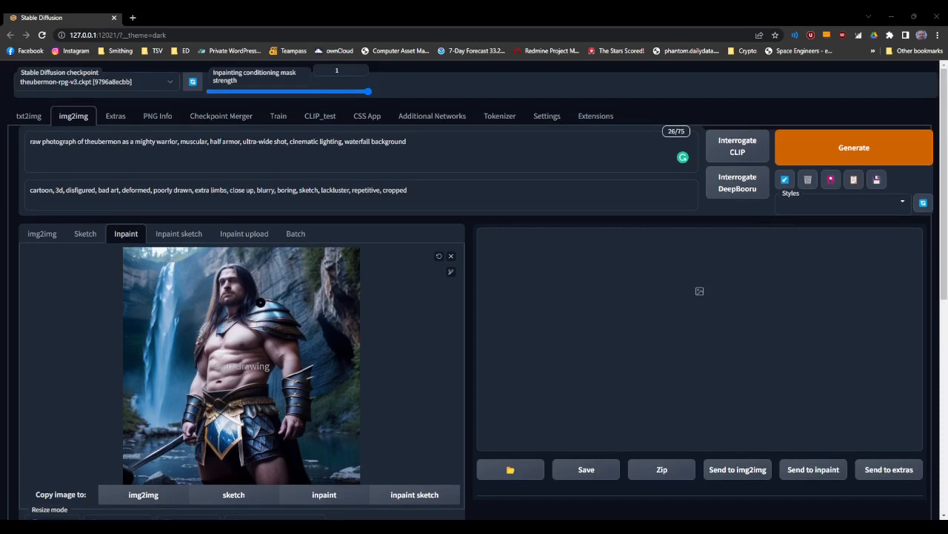
{"action": "mouse_move", "coordinate": [289, 369]}
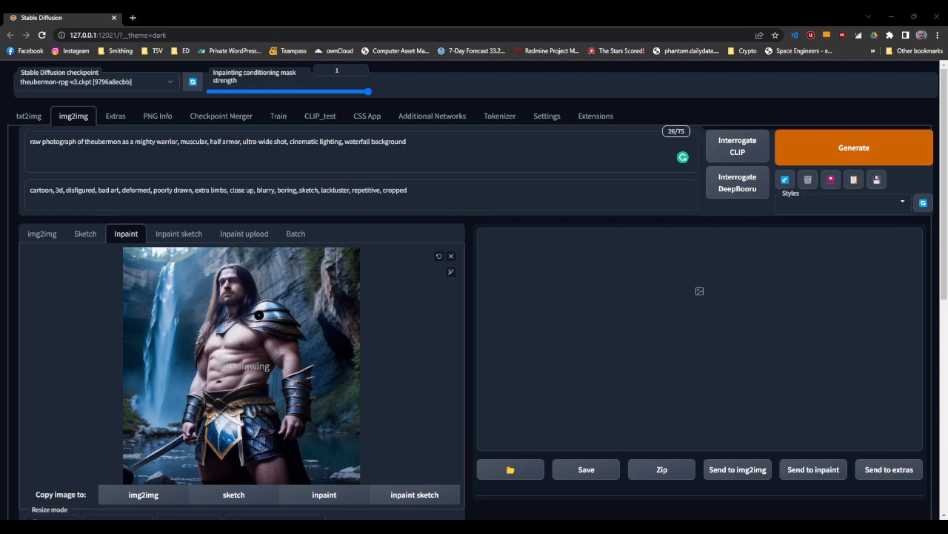
{"action": "left_click", "coordinate": [452, 272]}
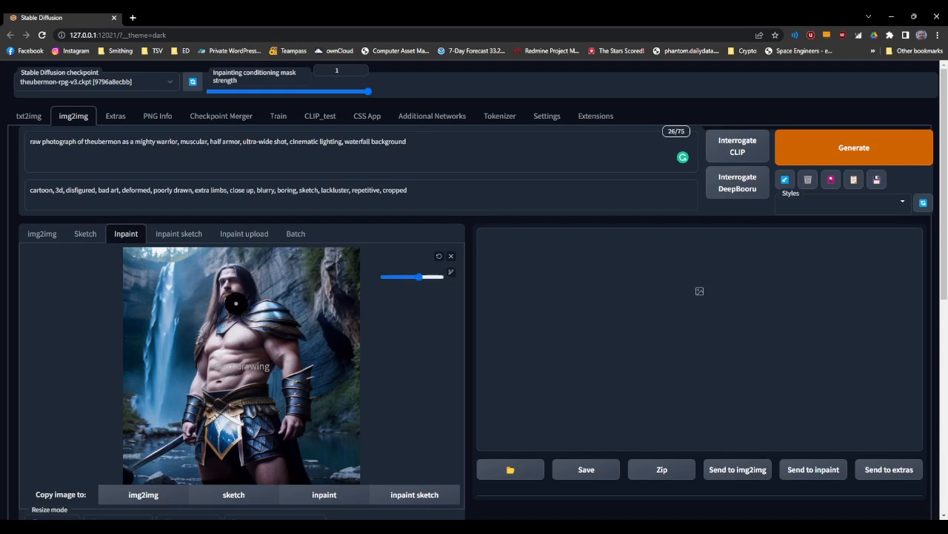
{"action": "left_click_drag", "start_coordinate": [235, 304], "coordinate": [234, 289]}
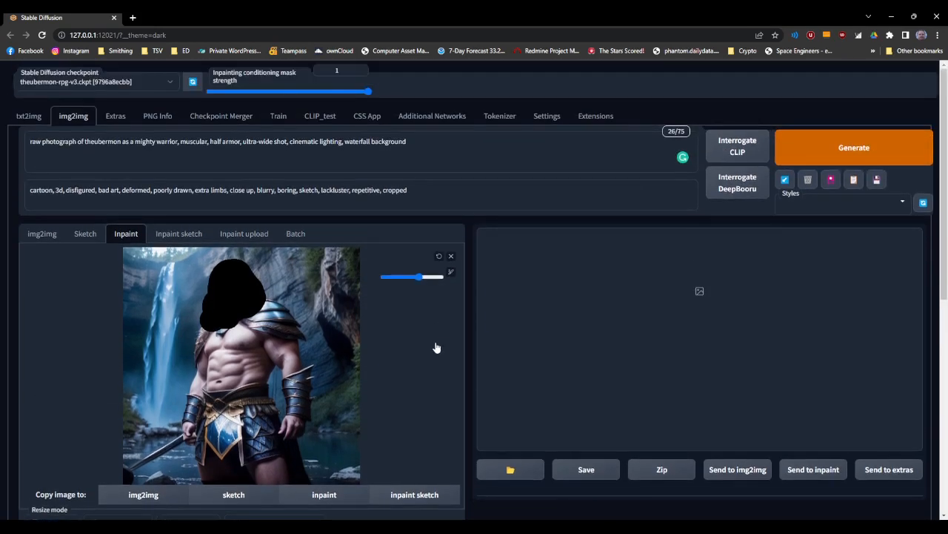
Step: Set Masked content to 'original' so the masked area starts from original pixels
{"action": "scroll", "scroll_direction": "down", "scroll_amount": 3}
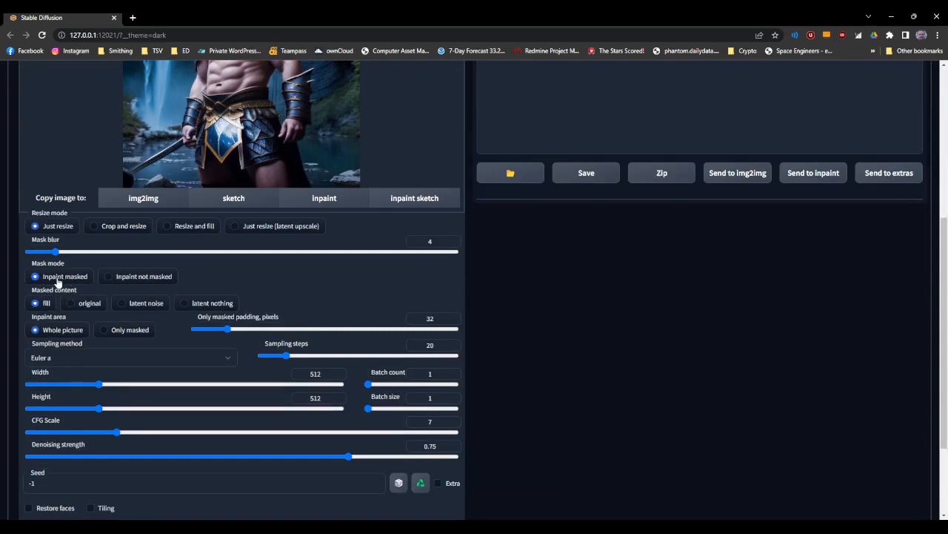
{"action": "left_click", "coordinate": [70, 303]}
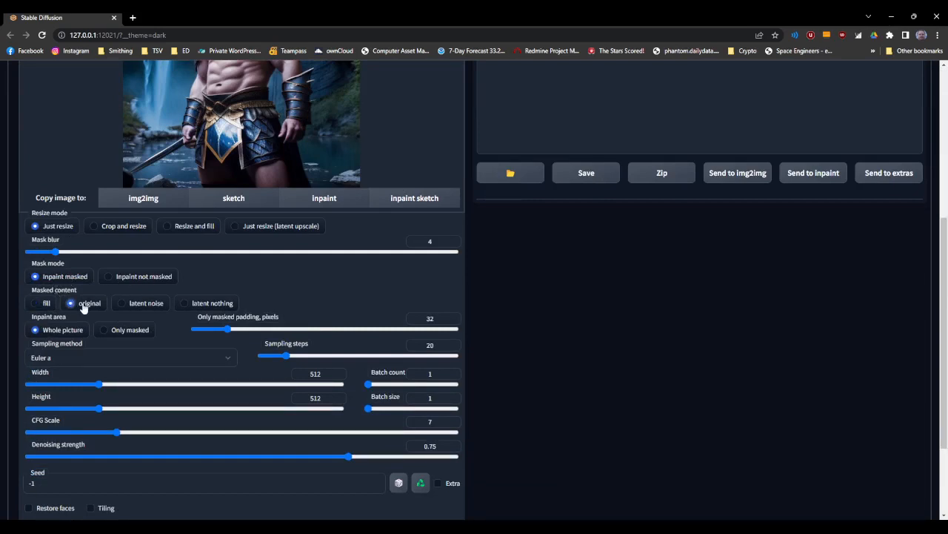
{"action": "scroll", "scroll_direction": "up", "scroll_amount": 3}
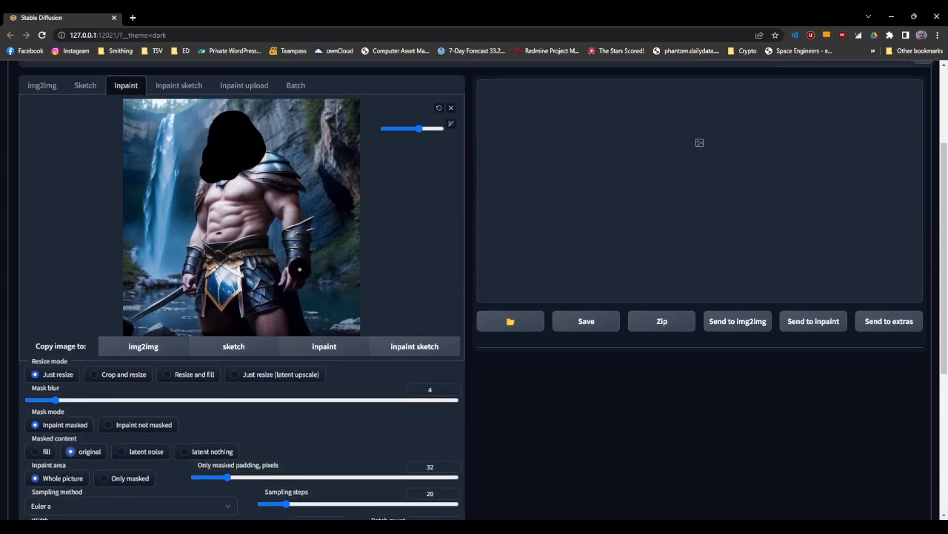
{"action": "scroll", "scroll_direction": "down", "scroll_amount": 3}
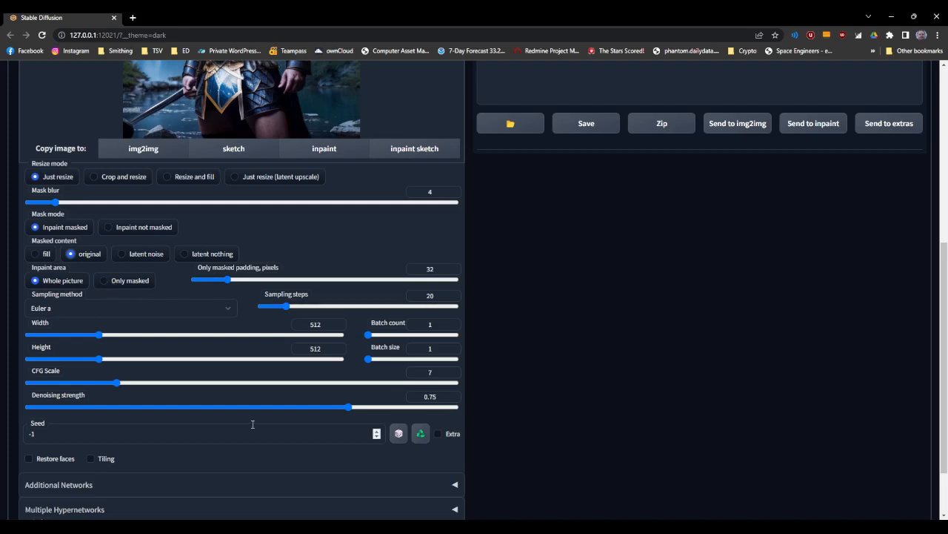
{"action": "scroll", "scroll_direction": "down", "scroll_amount": 3}
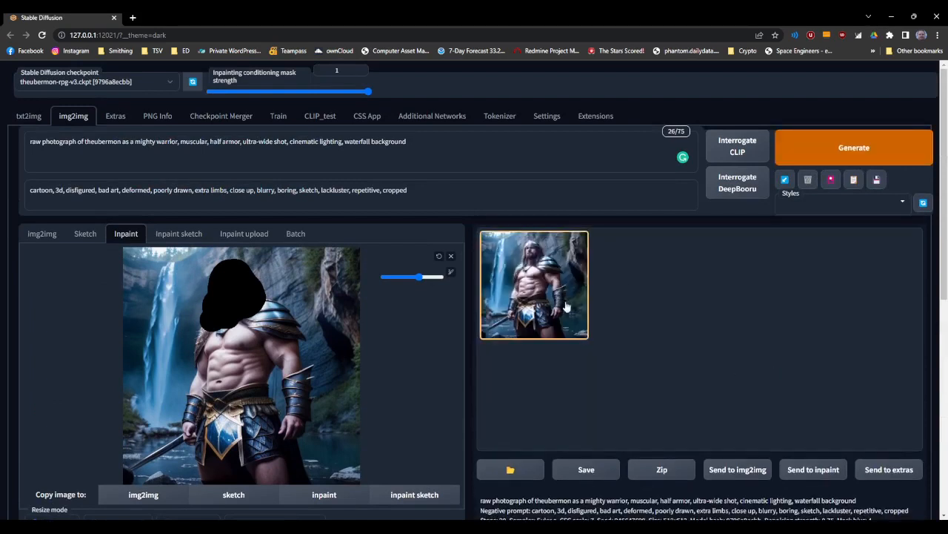
{"action": "mouse_move", "coordinate": [676, 305]}
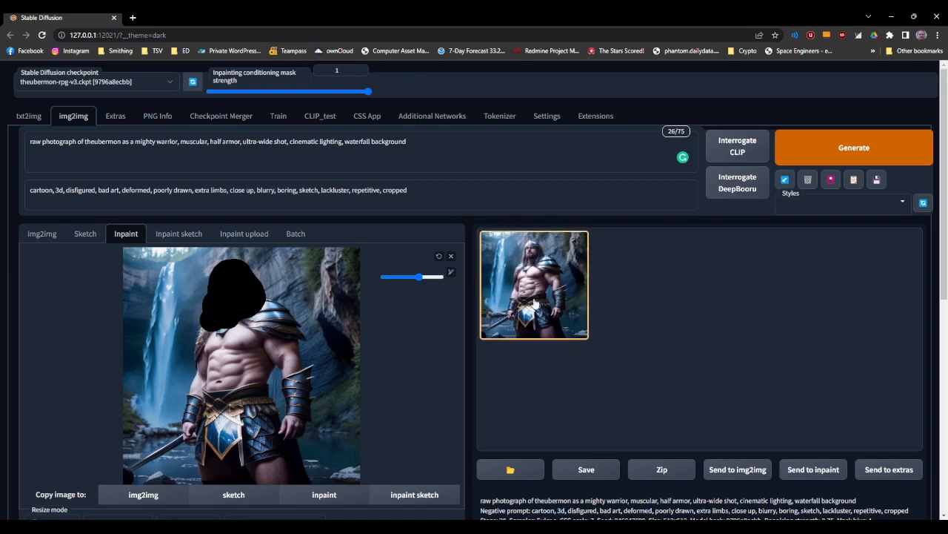
Step: Scroll down through the img2img settings toward Sampling steps
{"action": "scroll", "scroll_direction": "down", "scroll_amount": 3}
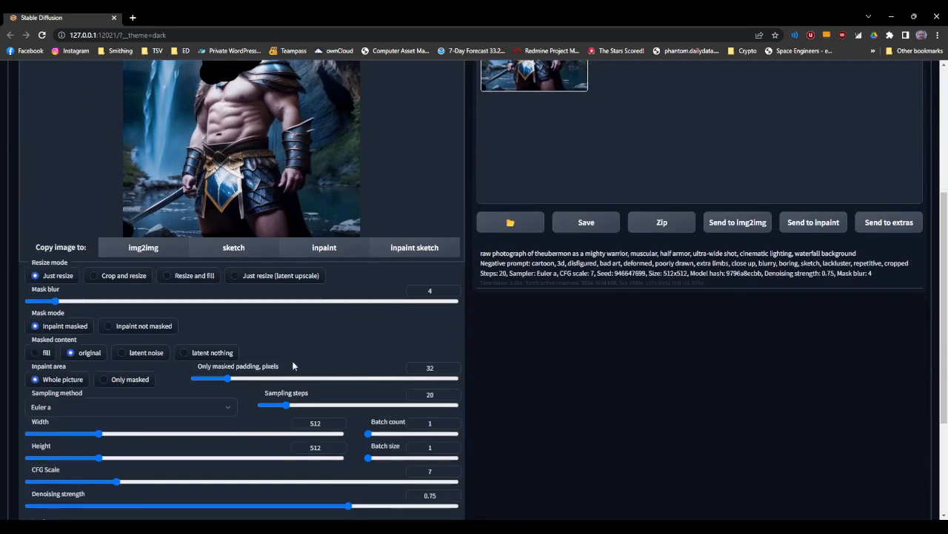
{"action": "scroll", "scroll_direction": "down", "scroll_amount": 3}
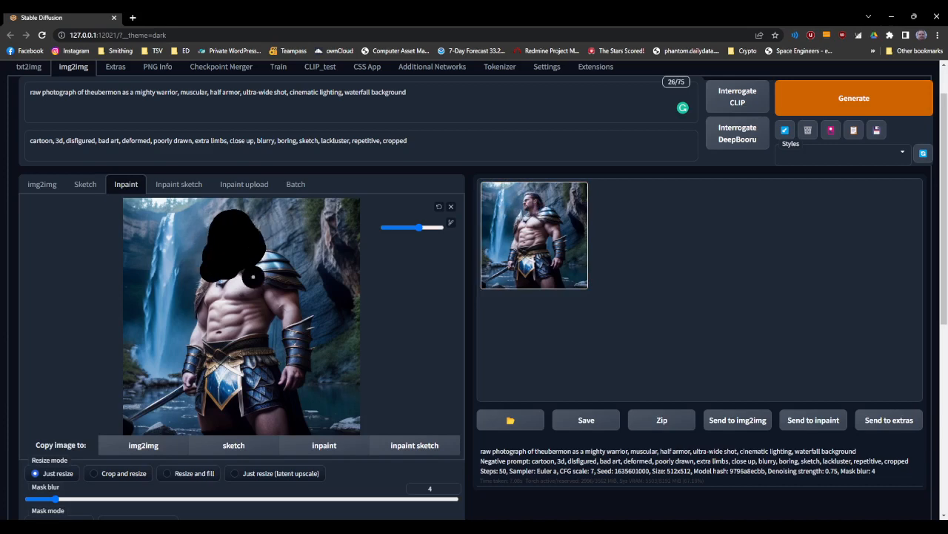
Step: Set Inpaint area to 'Only masked' and return to the top of the page
{"action": "scroll", "scroll_direction": "down", "scroll_amount": 3}
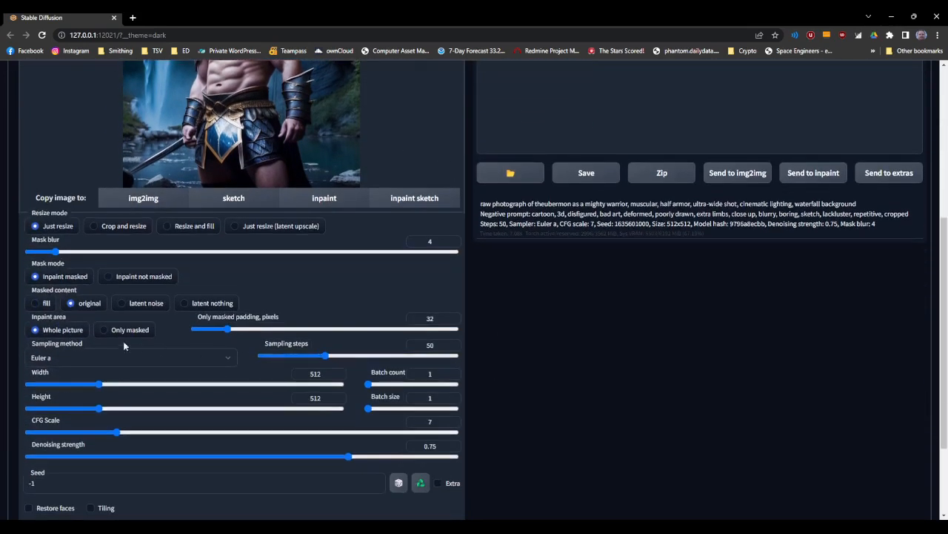
{"action": "left_click", "coordinate": [104, 330]}
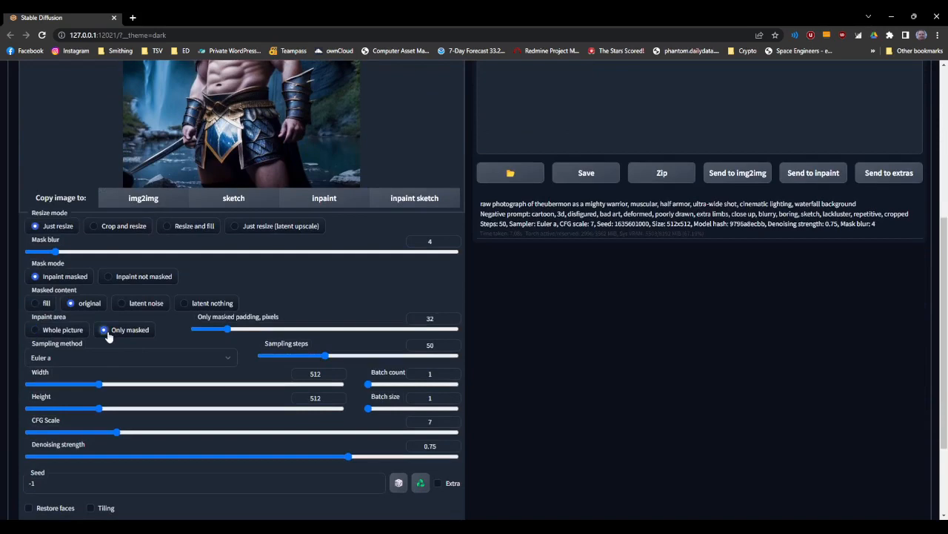
{"action": "scroll", "scroll_direction": "up", "scroll_amount": 3}
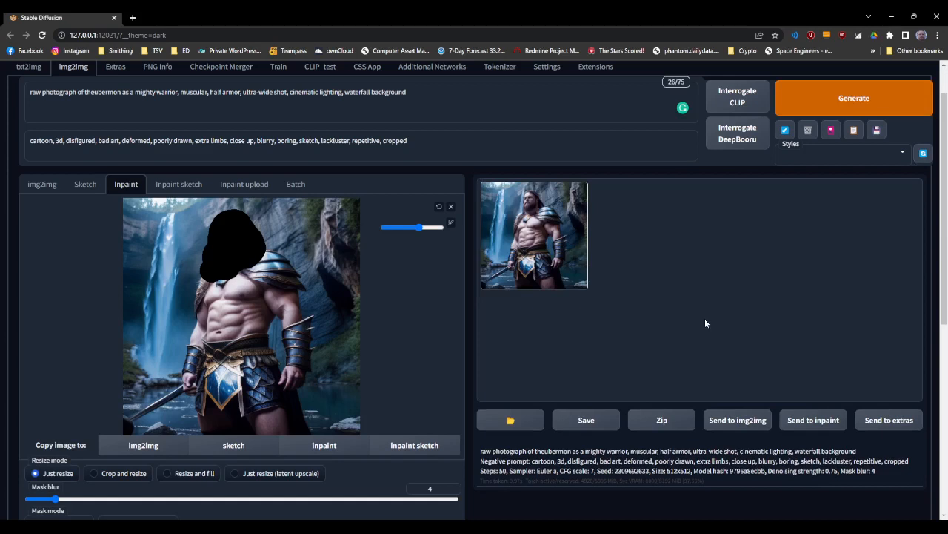
Step: Enlarge the bearded warrior result, view it full screen, then close the viewer
{"action": "left_click", "coordinate": [534, 235]}
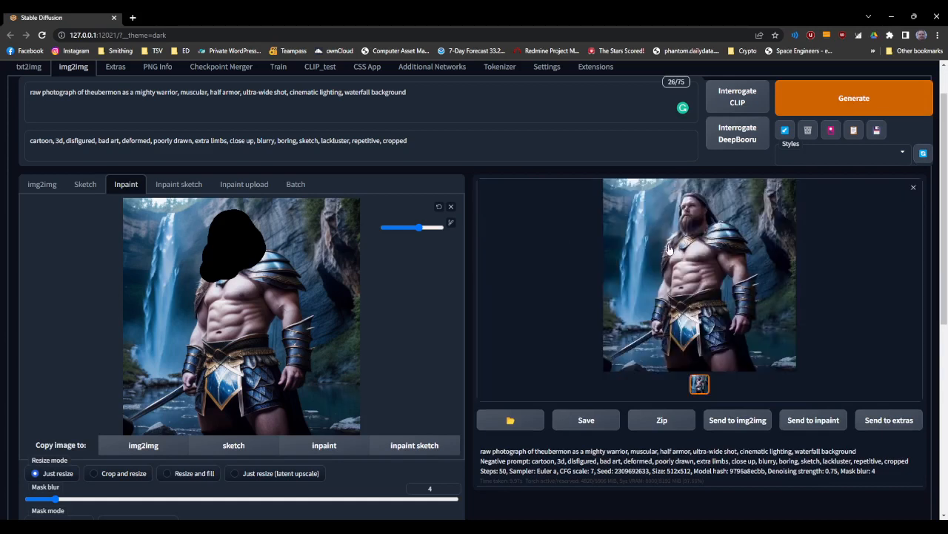
{"action": "left_click", "coordinate": [699, 274]}
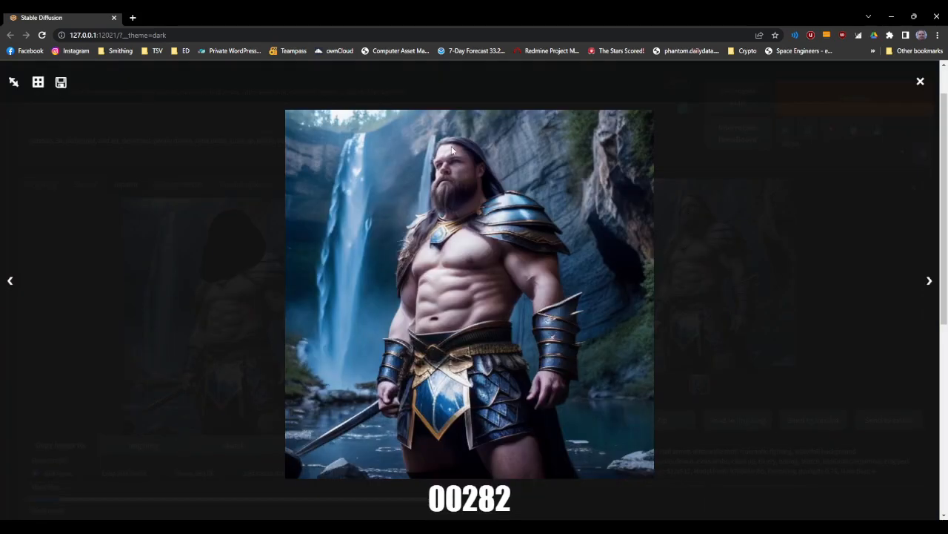
{"action": "mouse_move", "coordinate": [494, 258]}
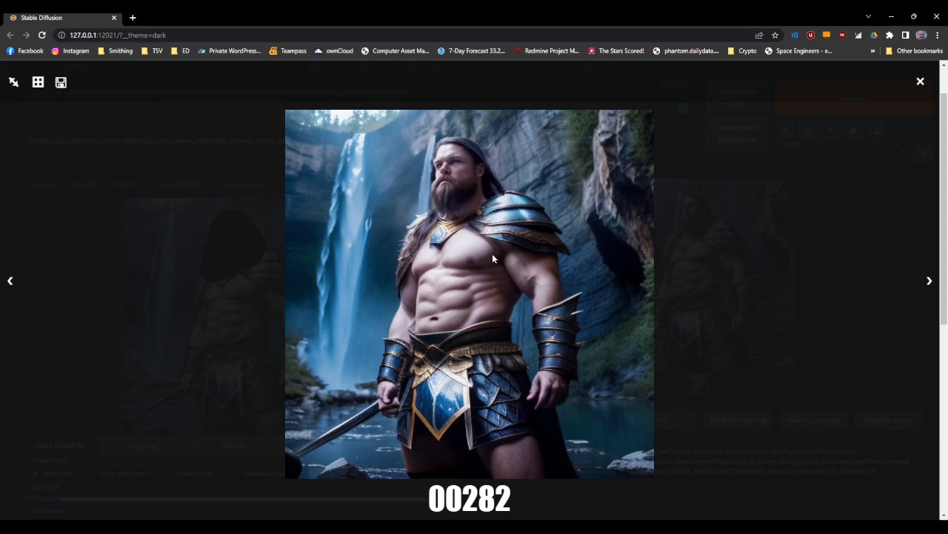
{"action": "mouse_move", "coordinate": [706, 325]}
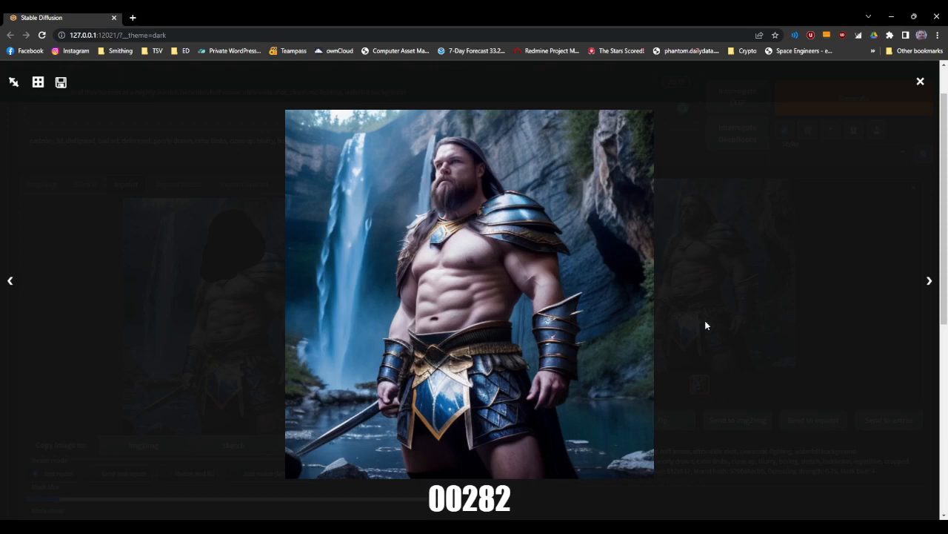
{"action": "left_click", "coordinate": [921, 82]}
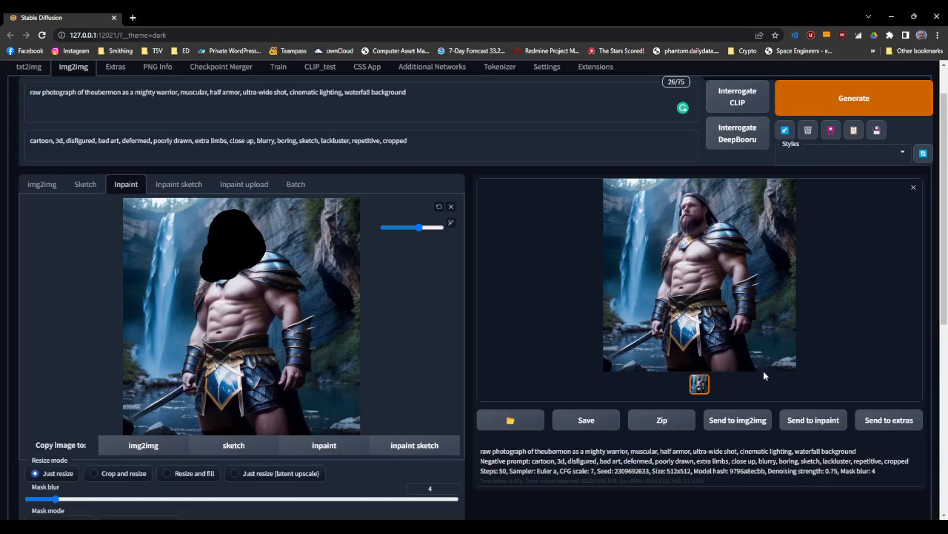
{"action": "mouse_move", "coordinate": [518, 265]}
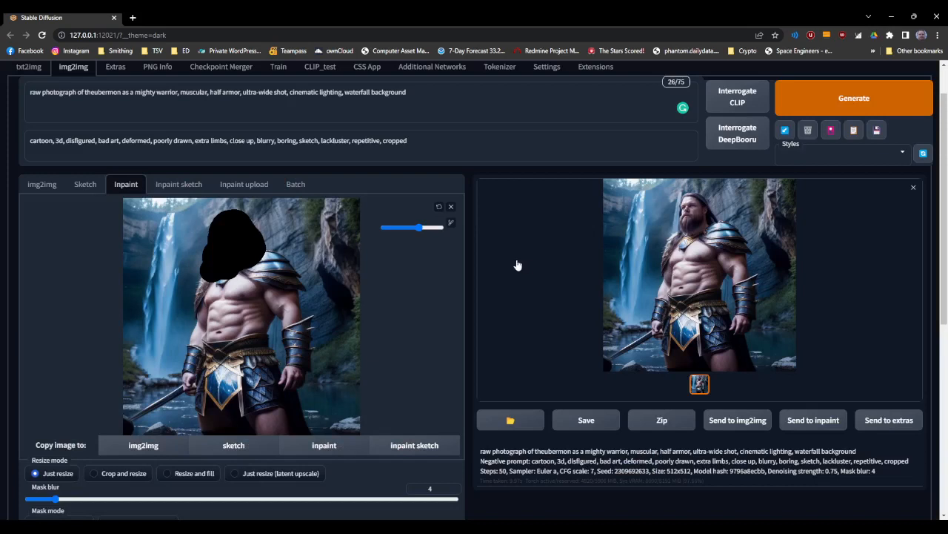
{"action": "mouse_move", "coordinate": [667, 218]}
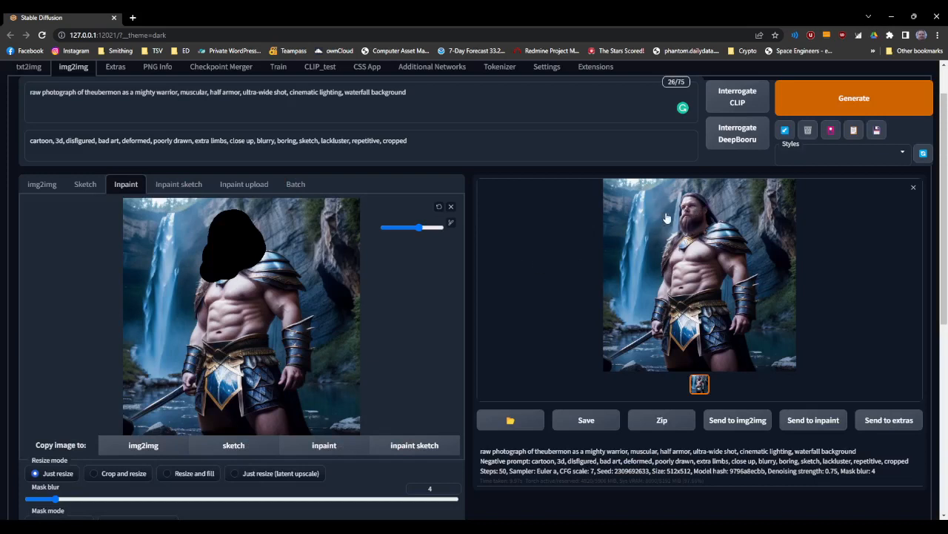
{"action": "mouse_move", "coordinate": [714, 222]}
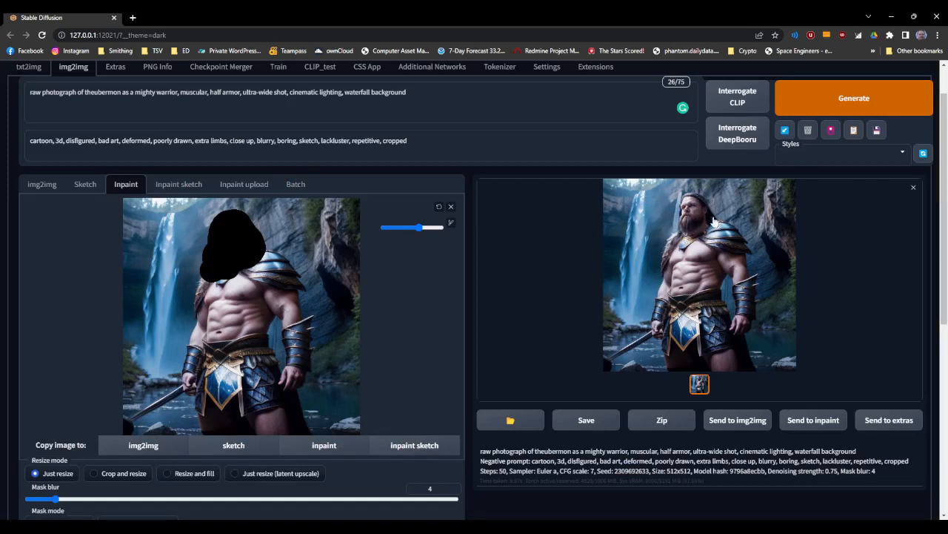
Step: Generate another inpainted warrior variation with a new seed
{"action": "left_click", "coordinate": [854, 97]}
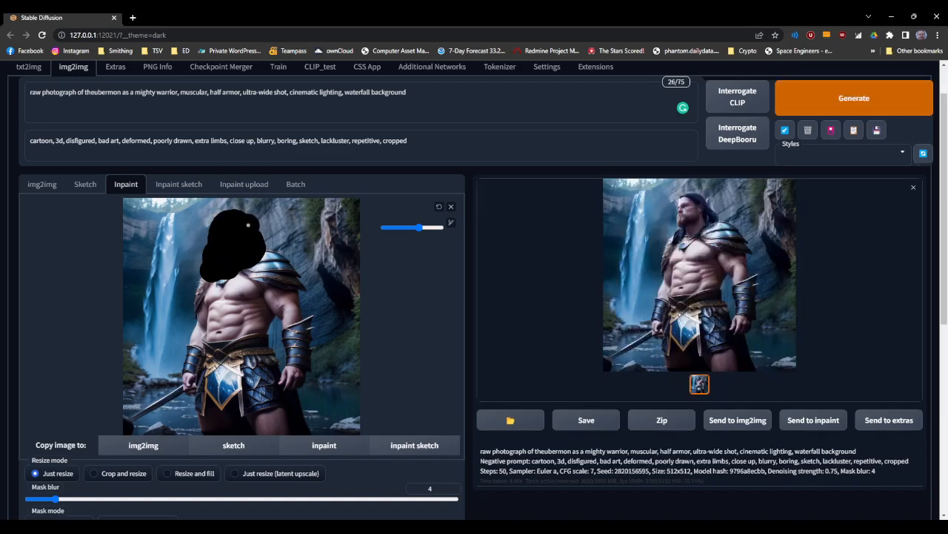
{"action": "mouse_move", "coordinate": [539, 280]}
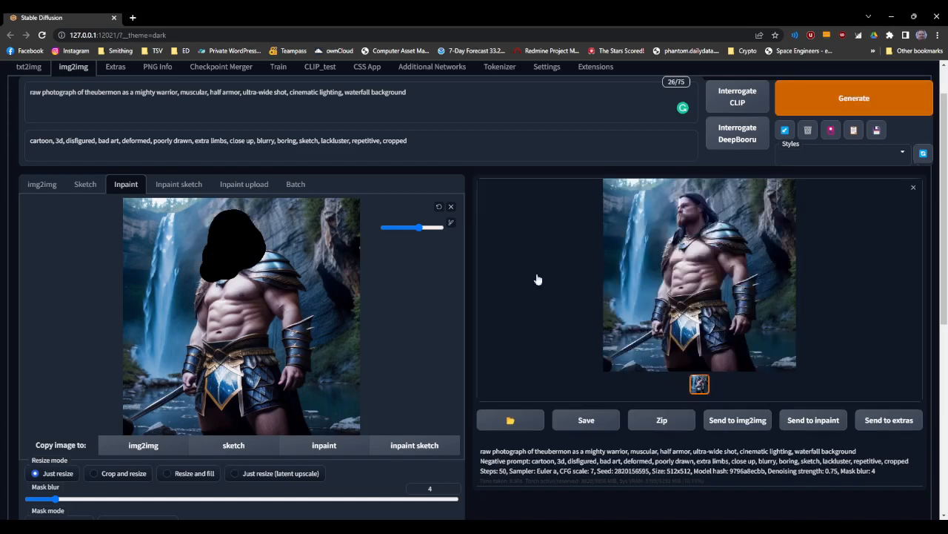
Step: Drag the 'Only masked padding, pixels' slider to a larger value
{"action": "scroll", "scroll_direction": "down", "scroll_amount": 3}
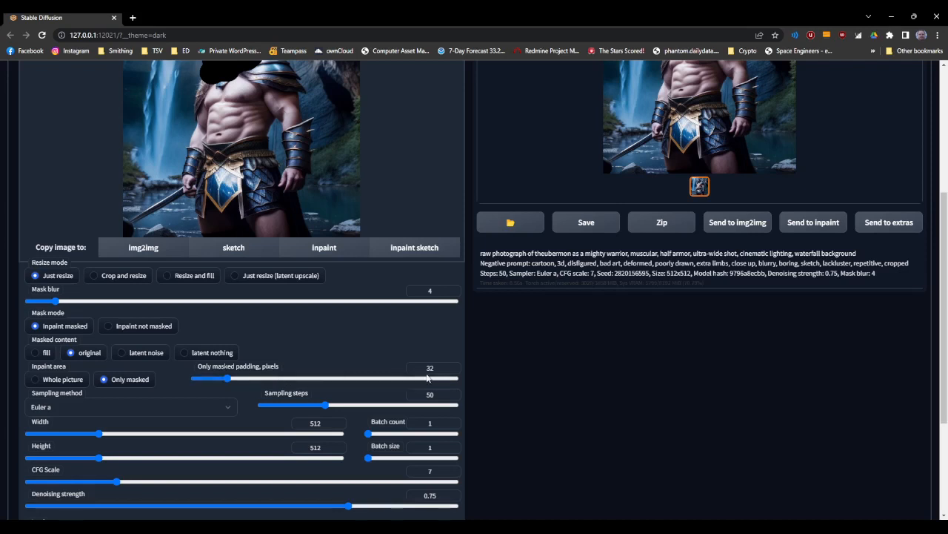
{"action": "left_click_drag", "start_coordinate": [226, 378], "coordinate": [288, 379]}
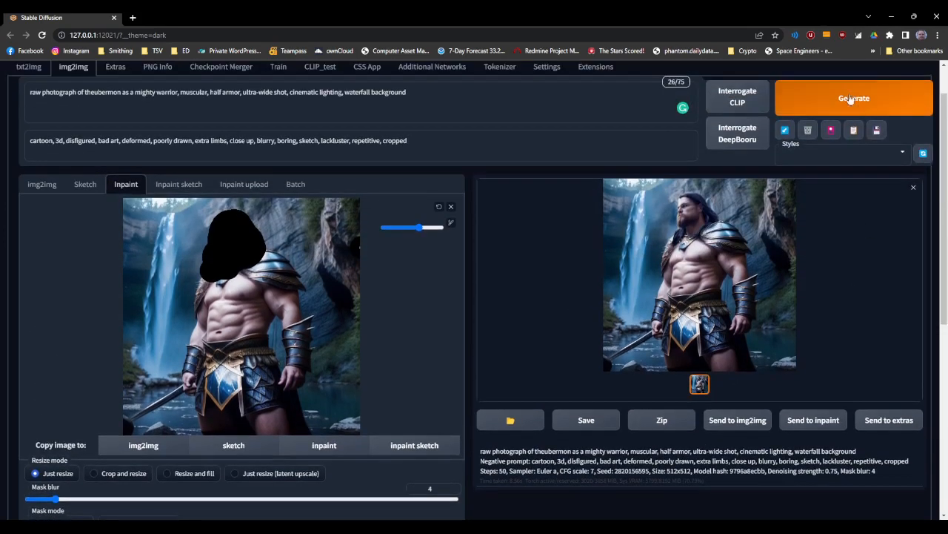
Step: Generate the inpainted face with Only masked padding at 92 pixels
{"action": "left_click", "coordinate": [854, 97]}
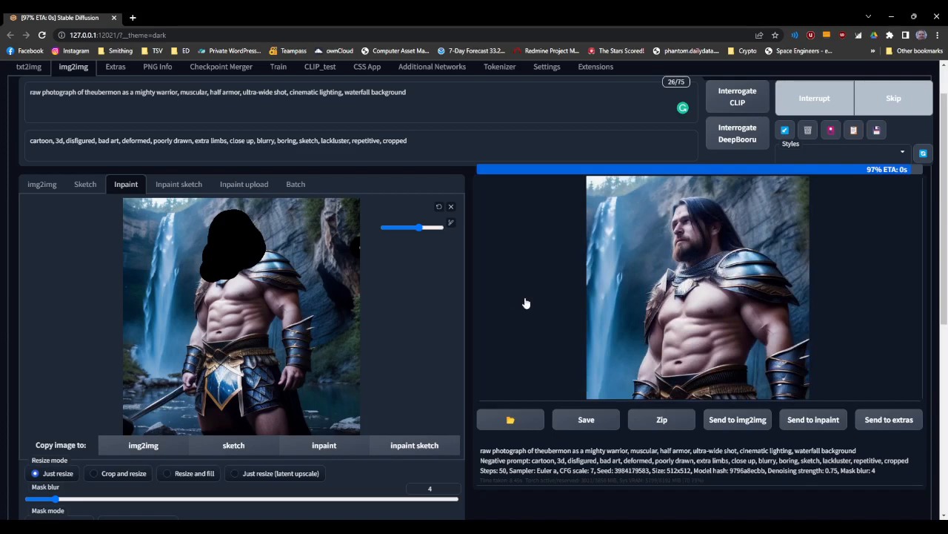
{"action": "scroll", "scroll_direction": "down", "scroll_amount": 3}
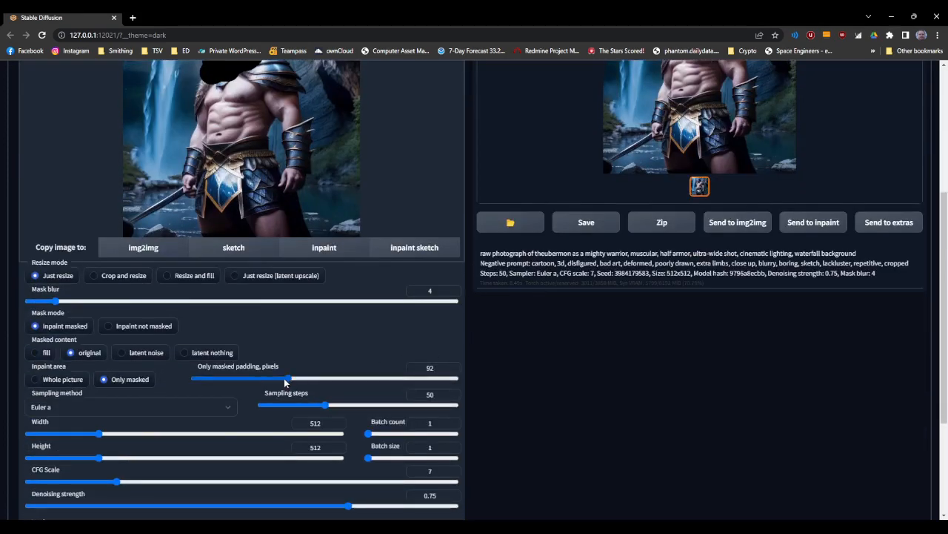
Step: Lower Only masked padding to 8 pixels and generate a new warrior face
{"action": "left_click_drag", "start_coordinate": [287, 378], "coordinate": [208, 378]}
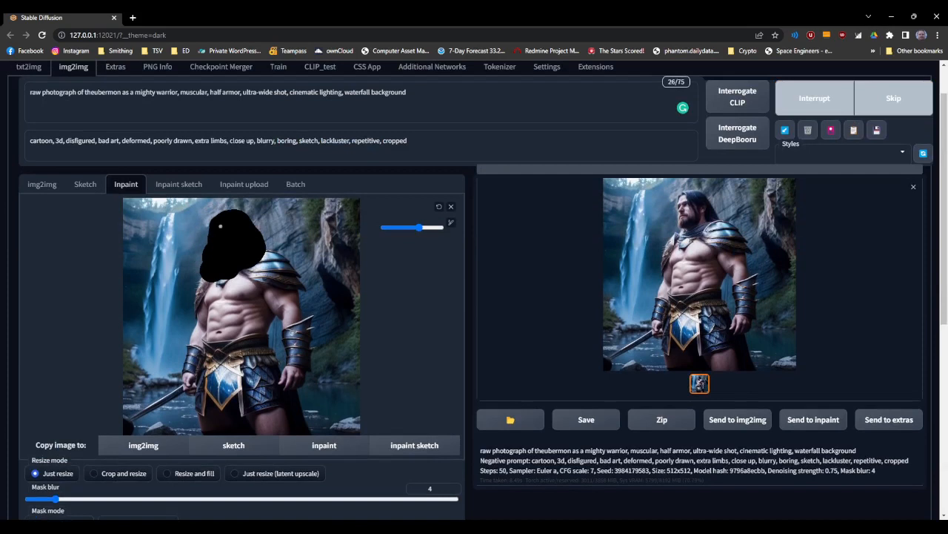
{"action": "left_click", "coordinate": [683, 107]}
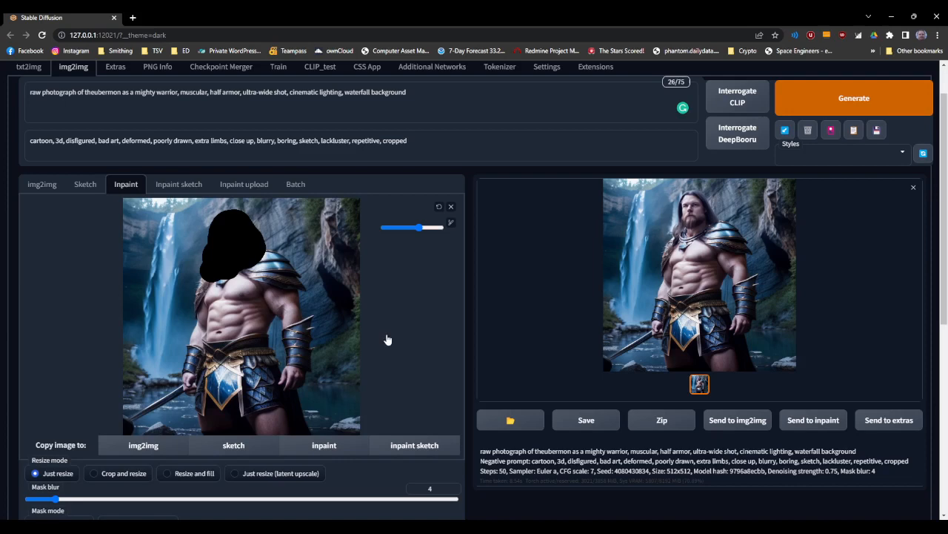
Step: Raise the Mask blur slider from 4 to 10
{"action": "scroll", "scroll_direction": "down", "scroll_amount": 3}
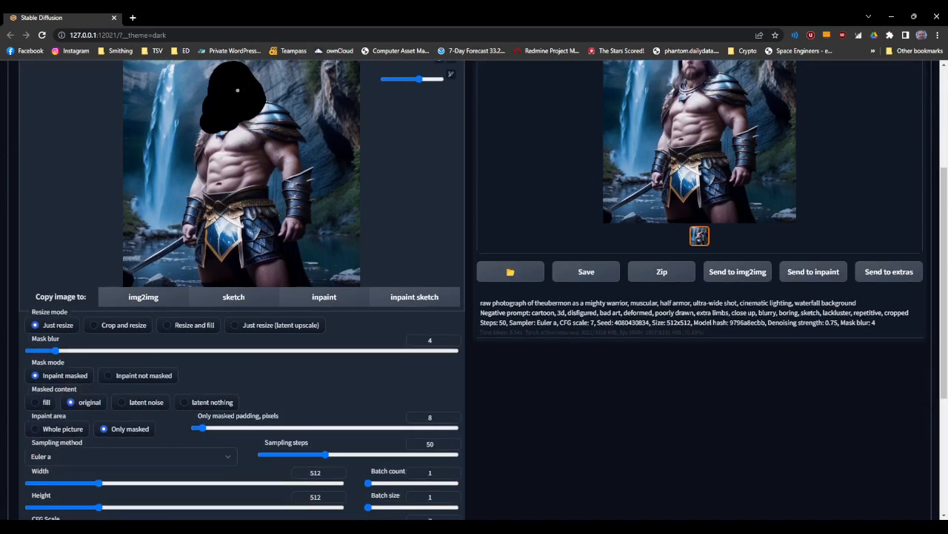
{"action": "scroll", "scroll_direction": "up", "scroll_amount": 3}
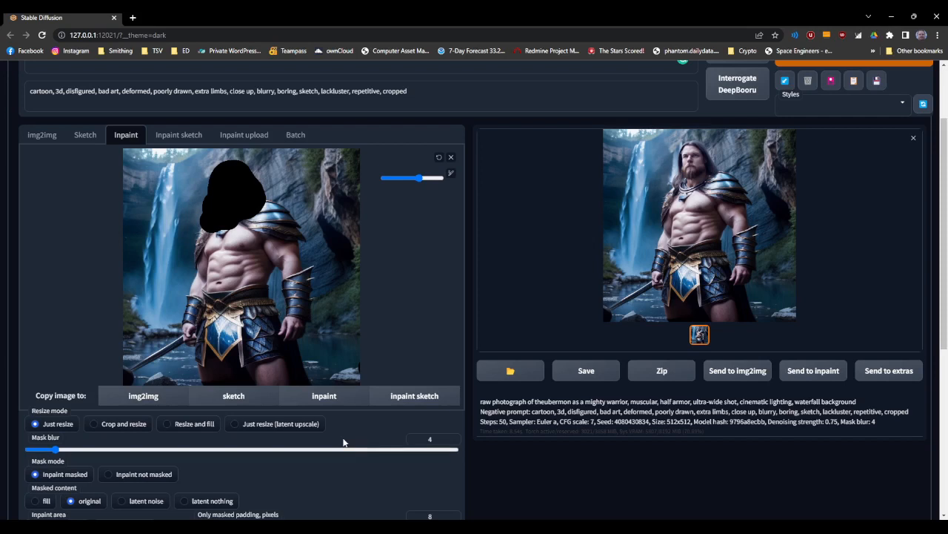
{"action": "mouse_move", "coordinate": [673, 181]}
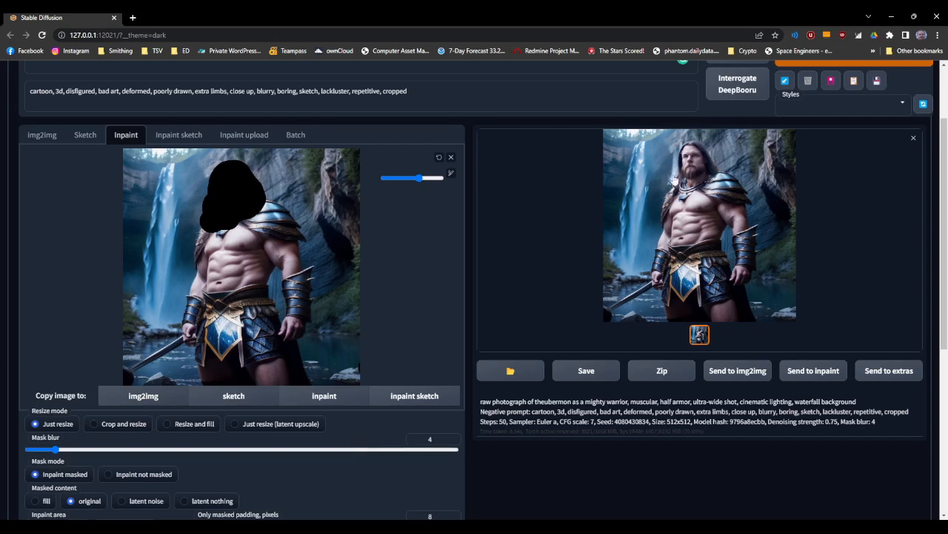
{"action": "mouse_move", "coordinate": [715, 163]}
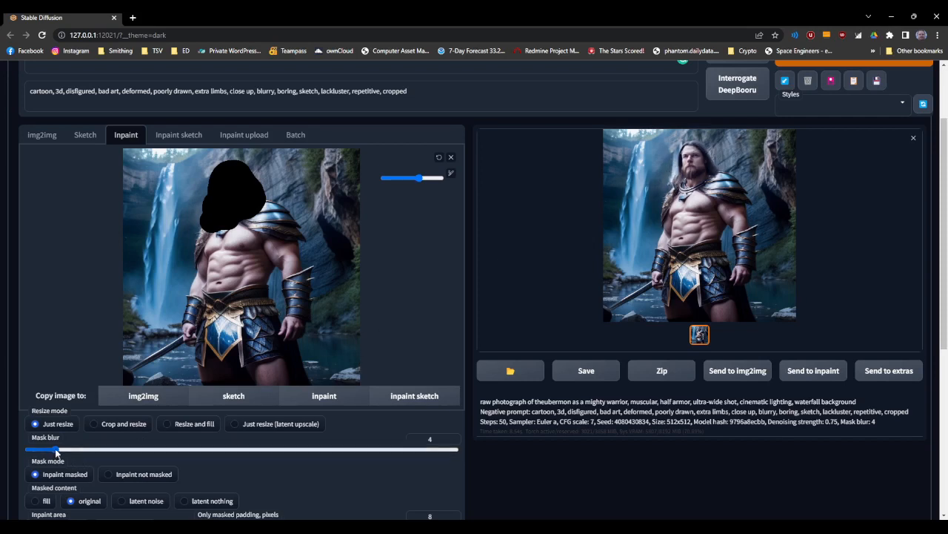
{"action": "left_click_drag", "start_coordinate": [57, 450], "coordinate": [101, 449]}
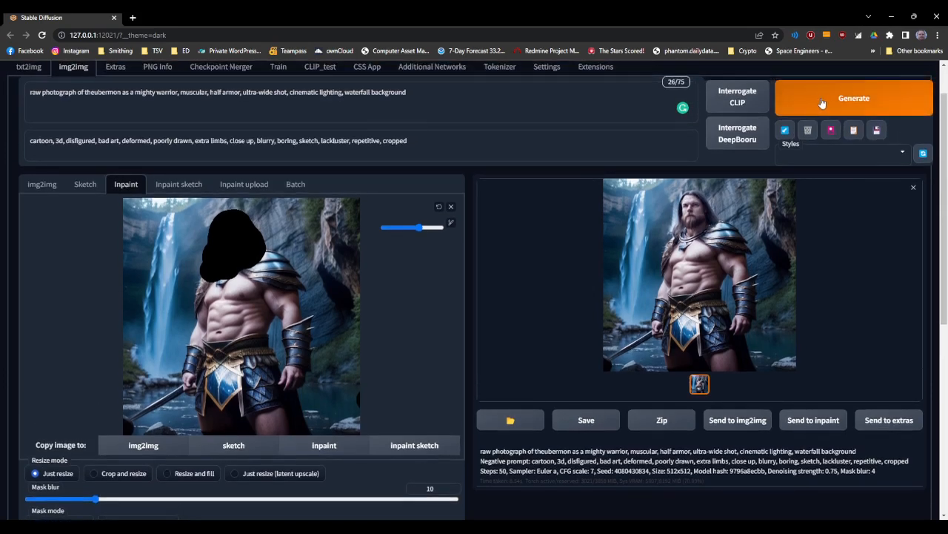
Step: Generate a new inpainted warrior face with mask blur 10 and view it full size
{"action": "left_click", "coordinate": [853, 97]}
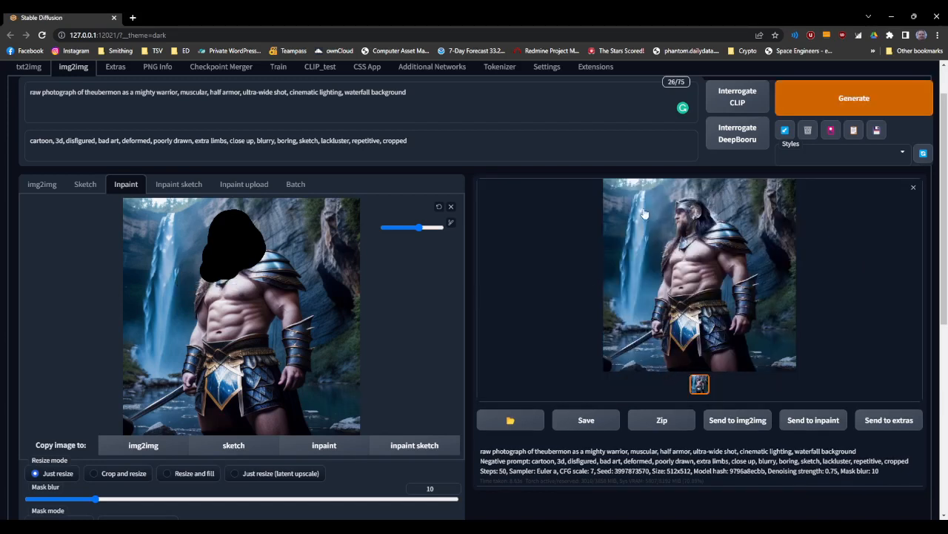
{"action": "mouse_move", "coordinate": [682, 197]}
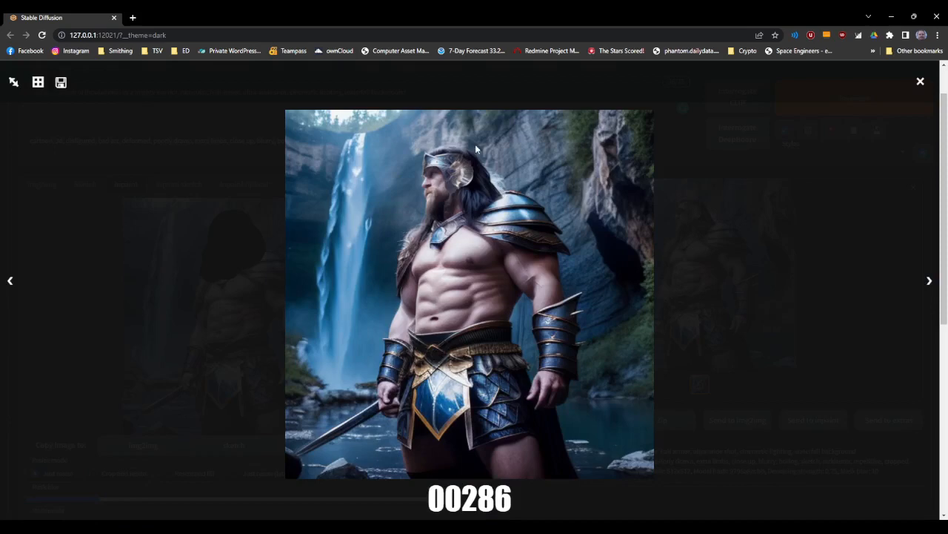
{"action": "left_click", "coordinate": [920, 82]}
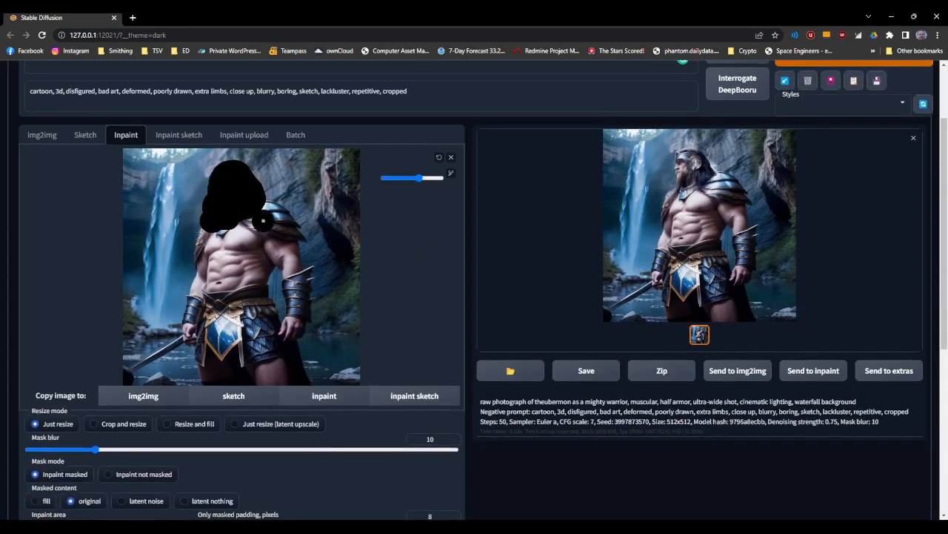
Step: Set mask blur to 0, regenerate the warrior face, and inspect it full size
{"action": "left_click_drag", "start_coordinate": [94, 449], "coordinate": [28, 449]}
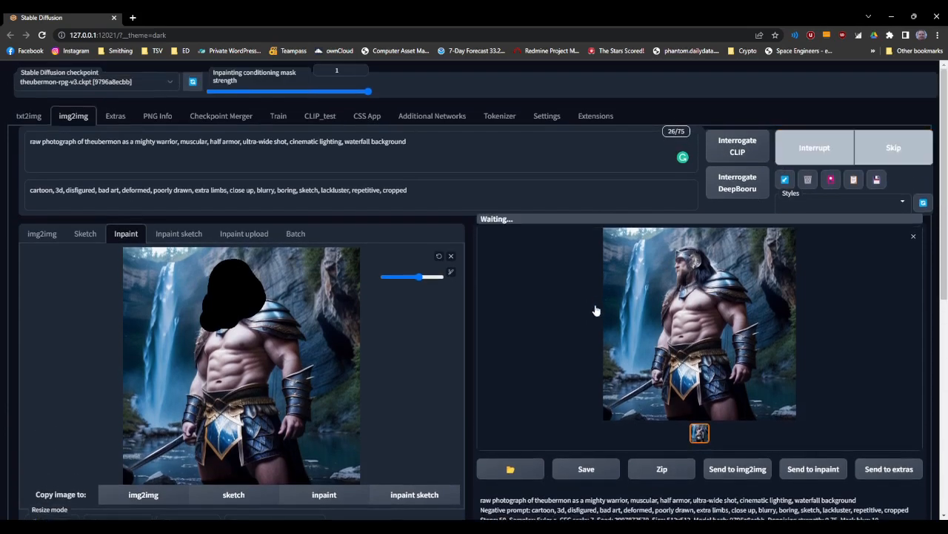
{"action": "scroll", "scroll_direction": "down", "scroll_amount": 3}
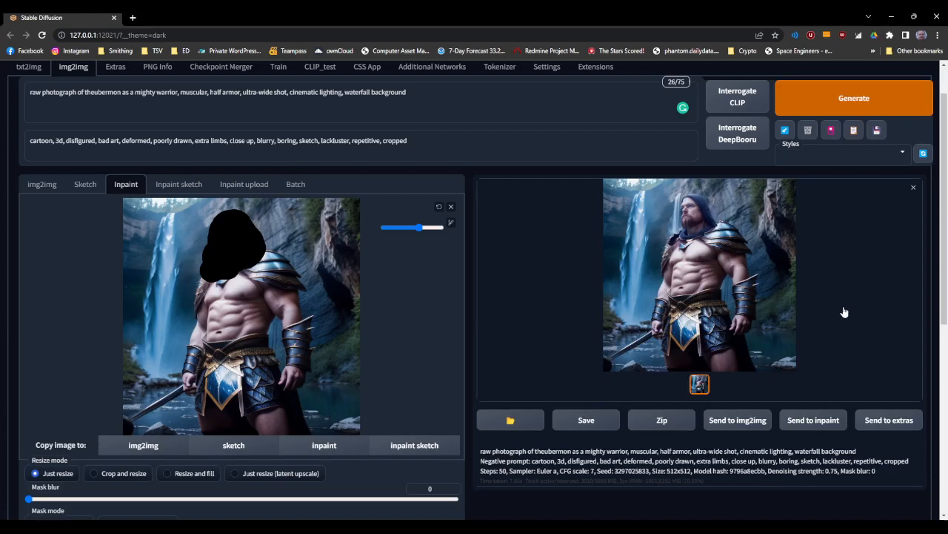
{"action": "mouse_move", "coordinate": [704, 260]}
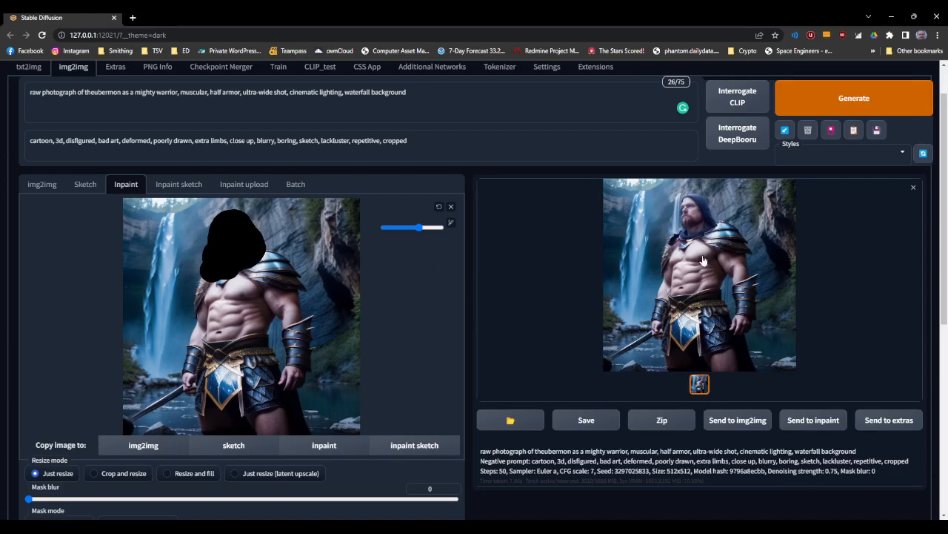
{"action": "left_click", "coordinate": [699, 274]}
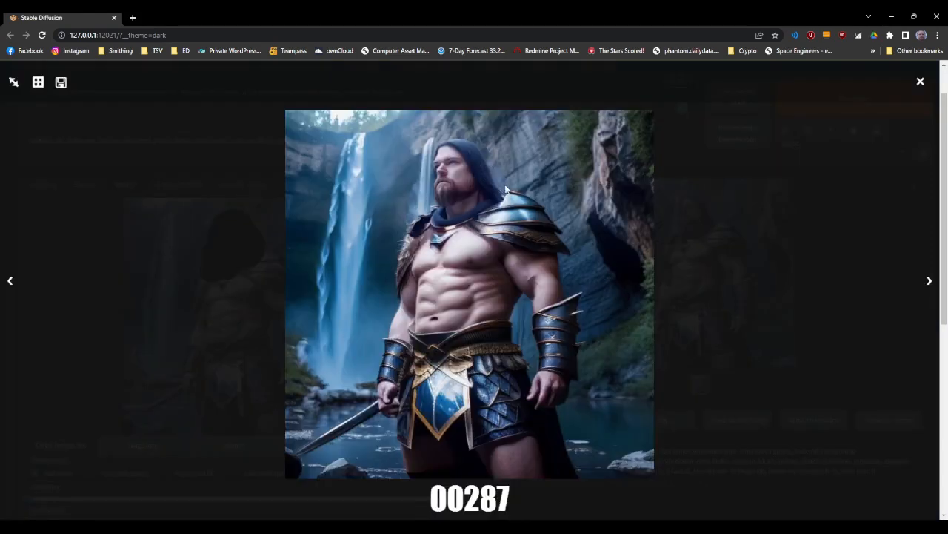
{"action": "mouse_move", "coordinate": [497, 176]}
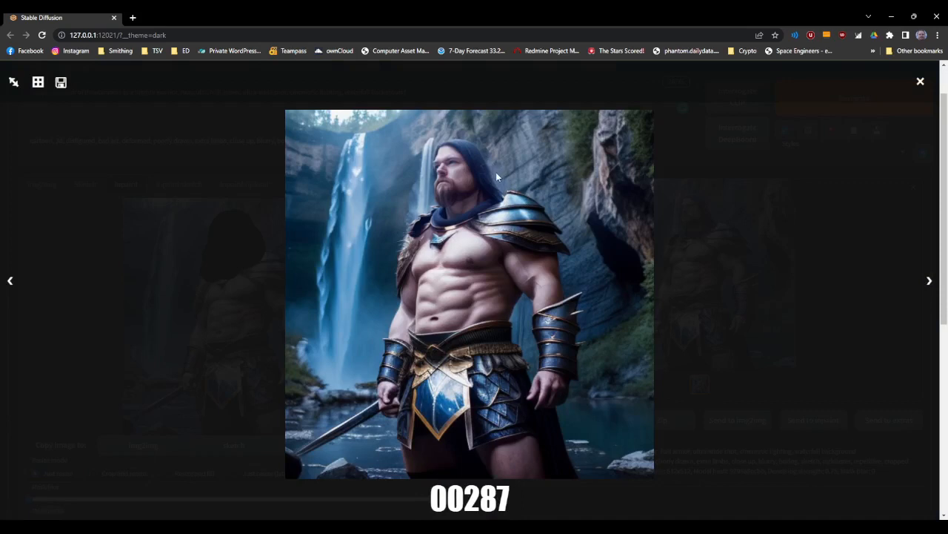
{"action": "mouse_move", "coordinate": [506, 178]}
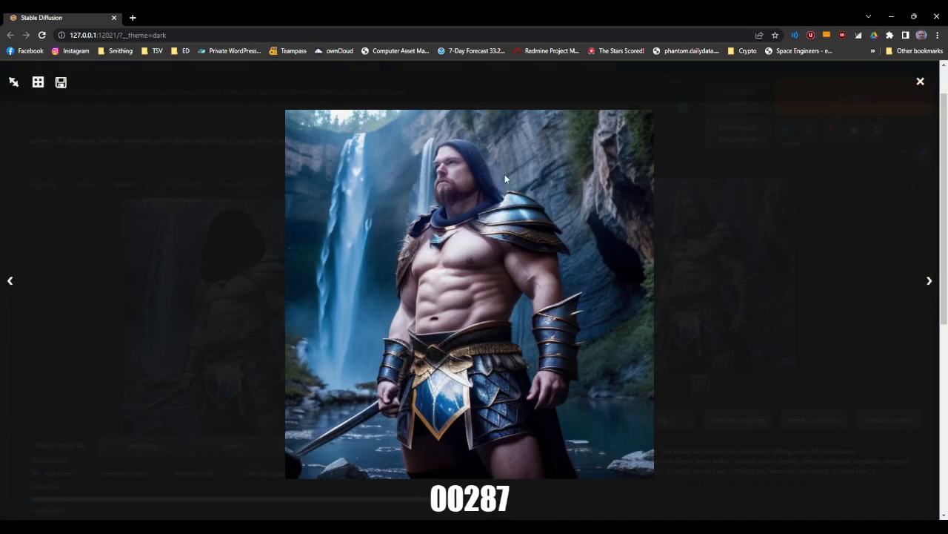
{"action": "mouse_move", "coordinate": [480, 140]}
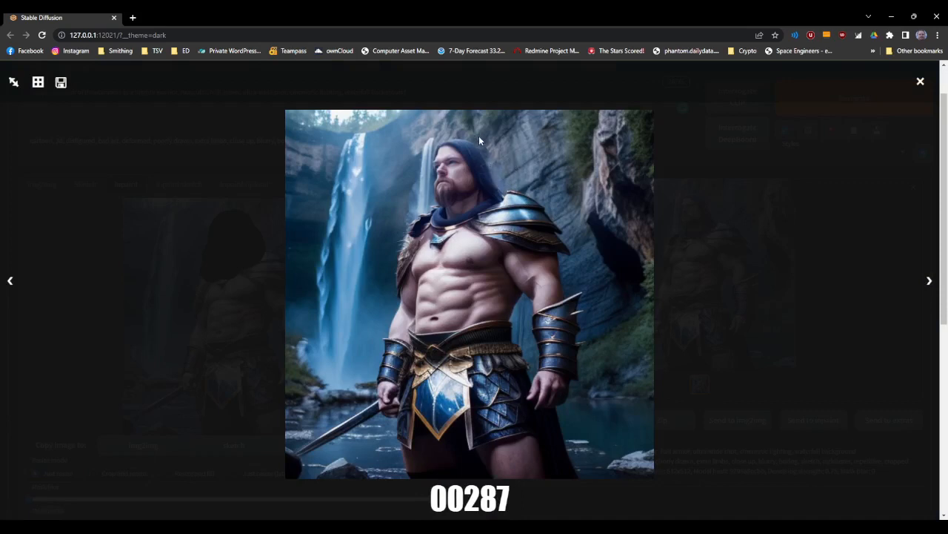
{"action": "mouse_move", "coordinate": [423, 190]}
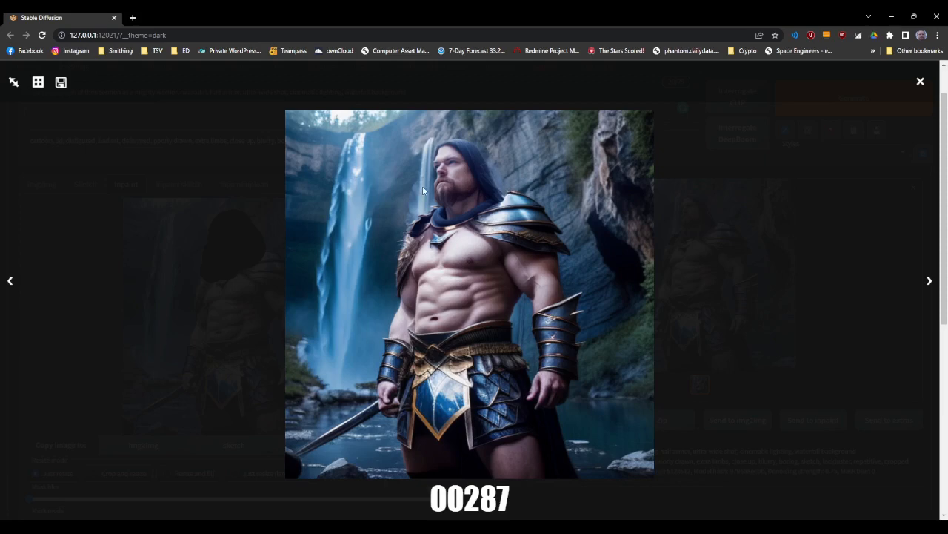
{"action": "mouse_move", "coordinate": [502, 208]}
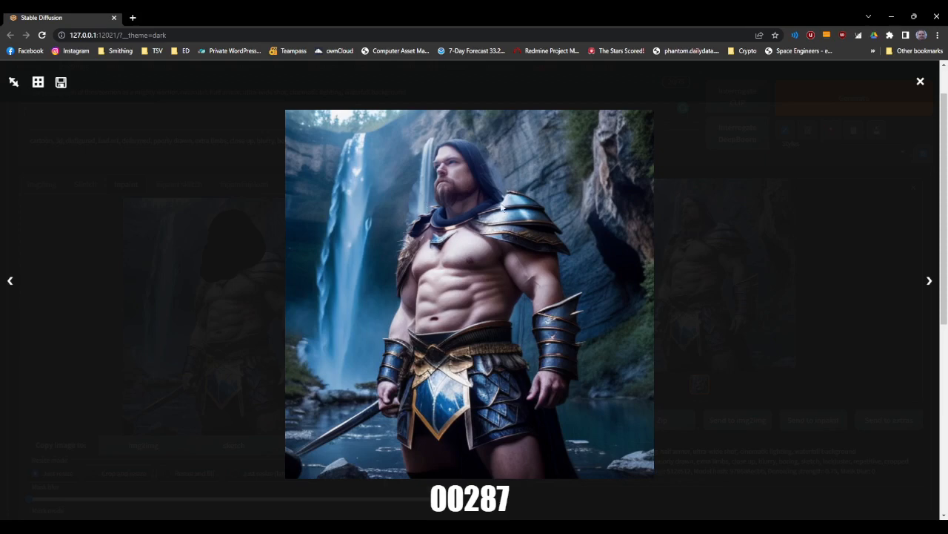
{"action": "left_click", "coordinate": [920, 81]}
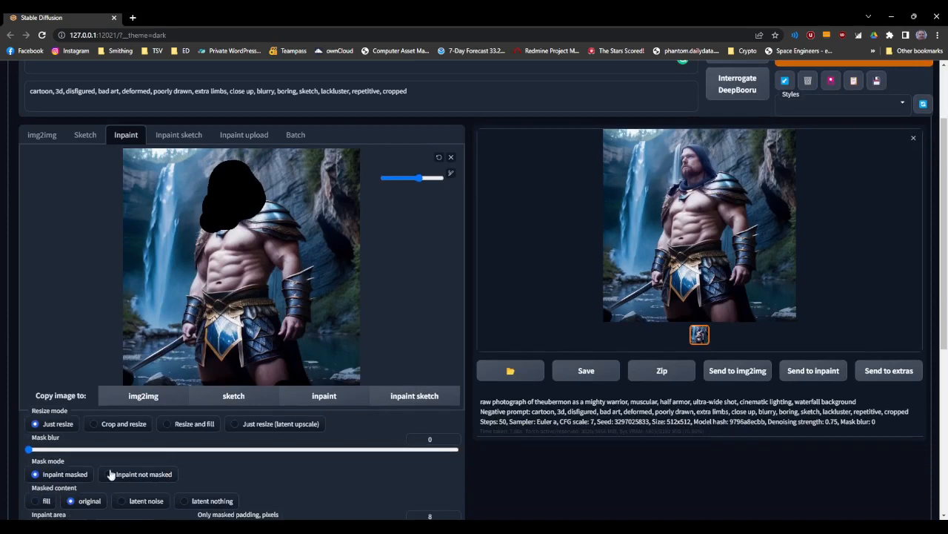
Step: Set mask blur back to 4 and review the inpaint settings with 8-pixel padding
{"action": "left_click_drag", "start_coordinate": [28, 449], "coordinate": [45, 449]}
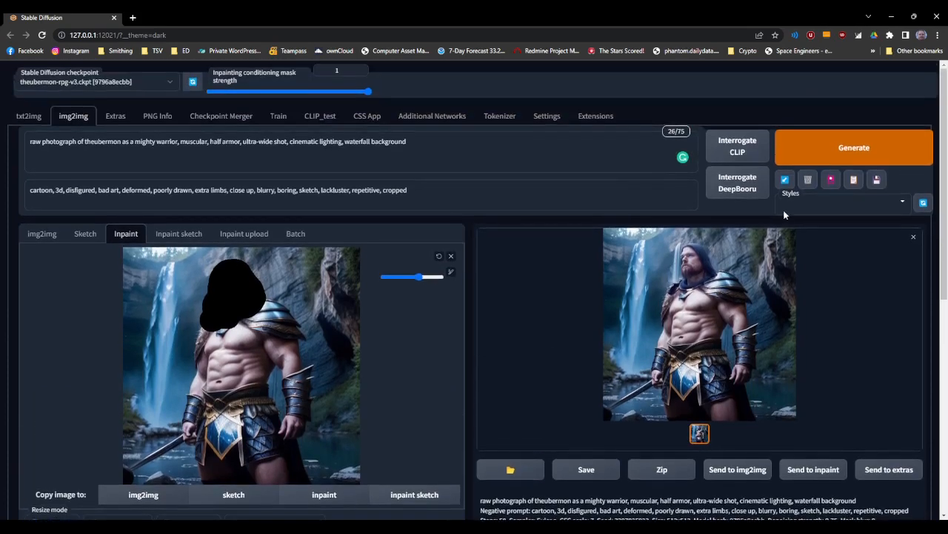
{"action": "scroll", "scroll_direction": "down", "scroll_amount": 3}
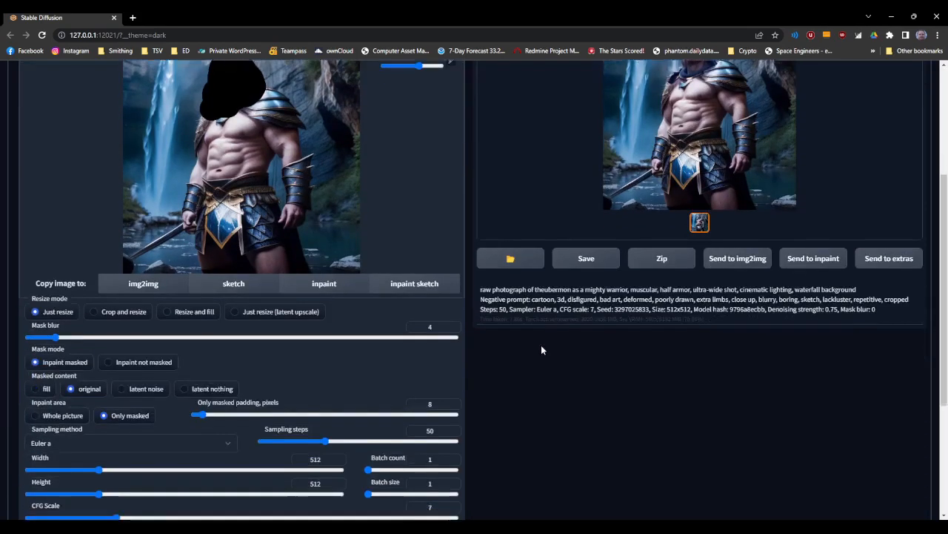
{"action": "scroll", "scroll_direction": "down", "scroll_amount": 3}
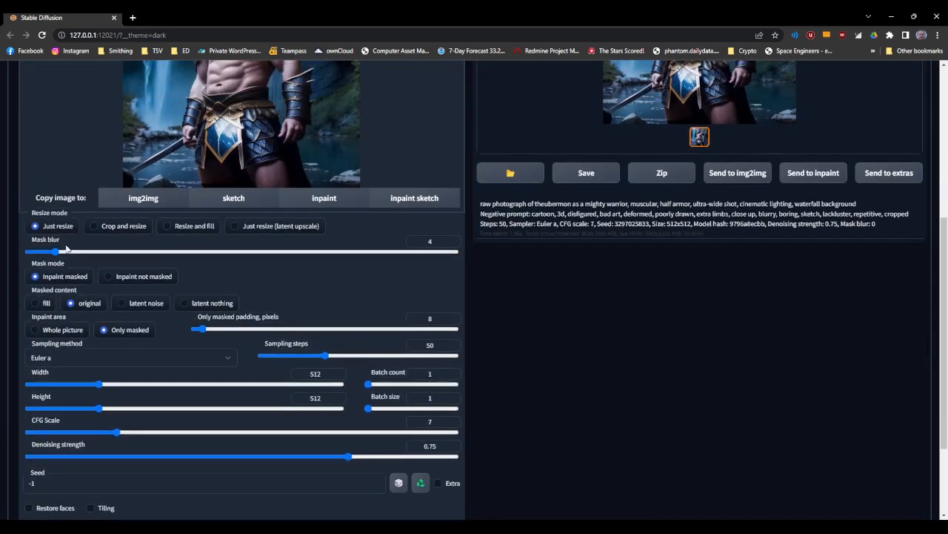
{"action": "mouse_move", "coordinate": [103, 338]}
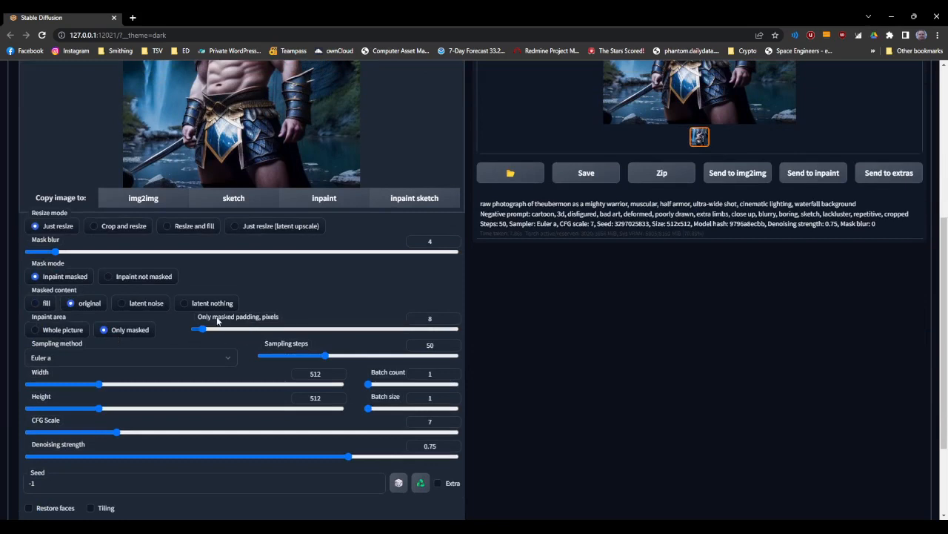
{"action": "mouse_move", "coordinate": [497, 362]}
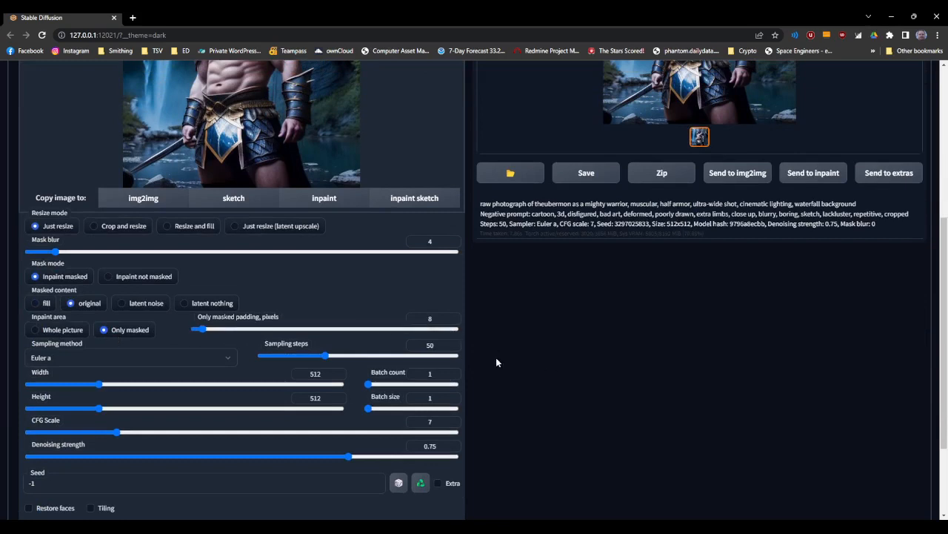